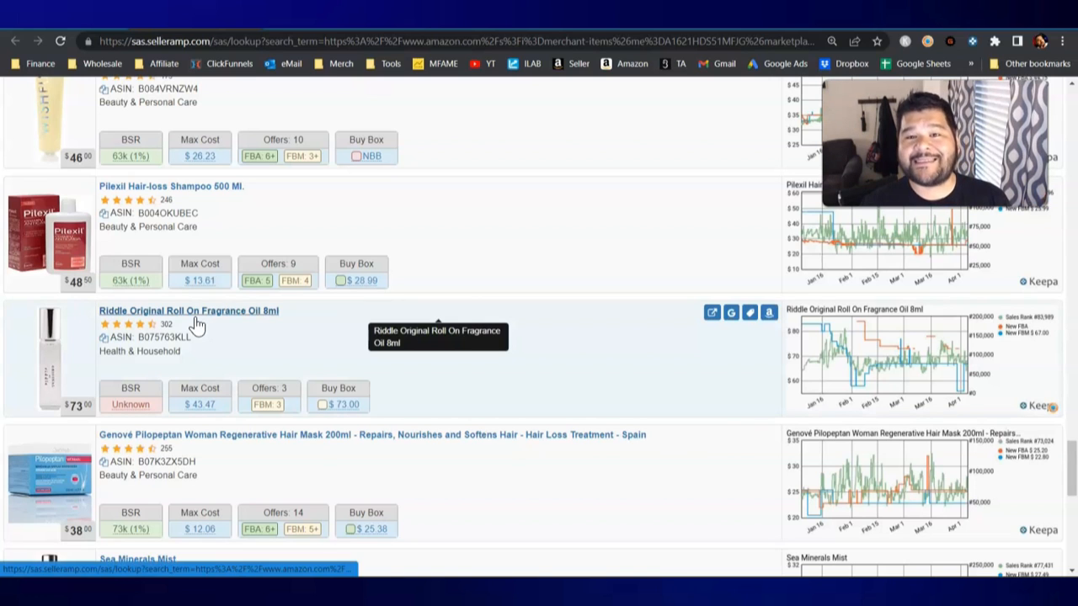
mouse_move(545, 247)
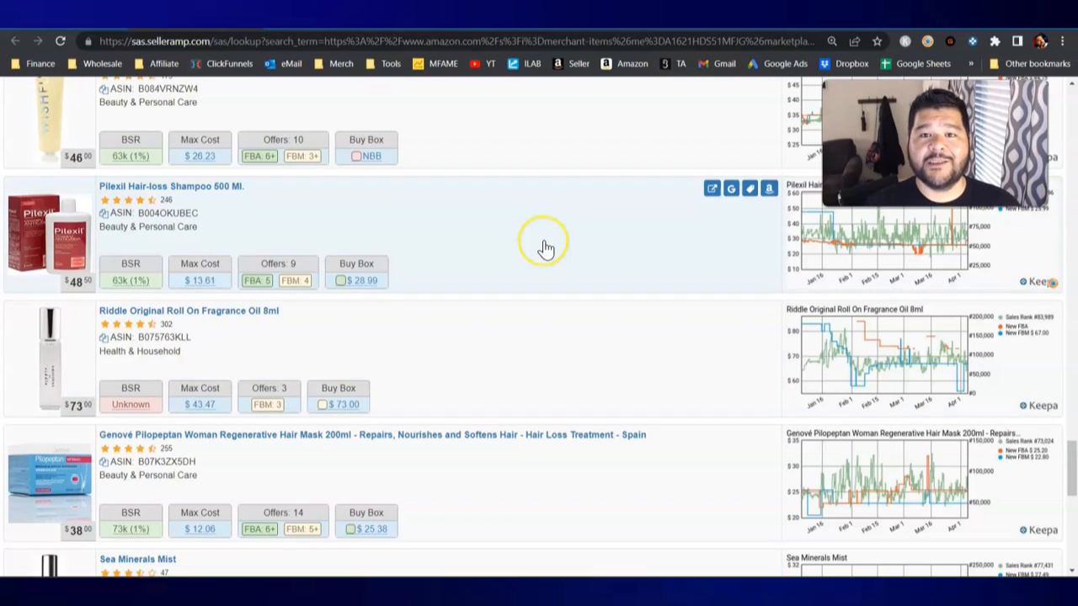
Scroll the SellerAmp lookup results down to the Sea Minerals Mist row
scroll("down", 3)
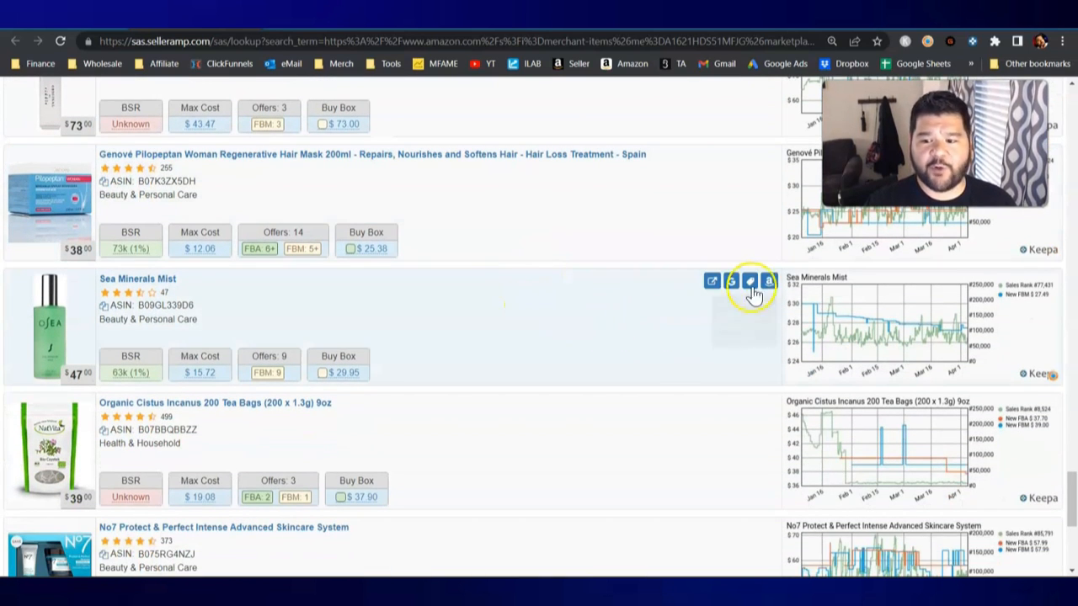
Open the Sea Minerals Mist Amazon listing, priced $29.95 with nine FBM offers
left_click(749, 282)
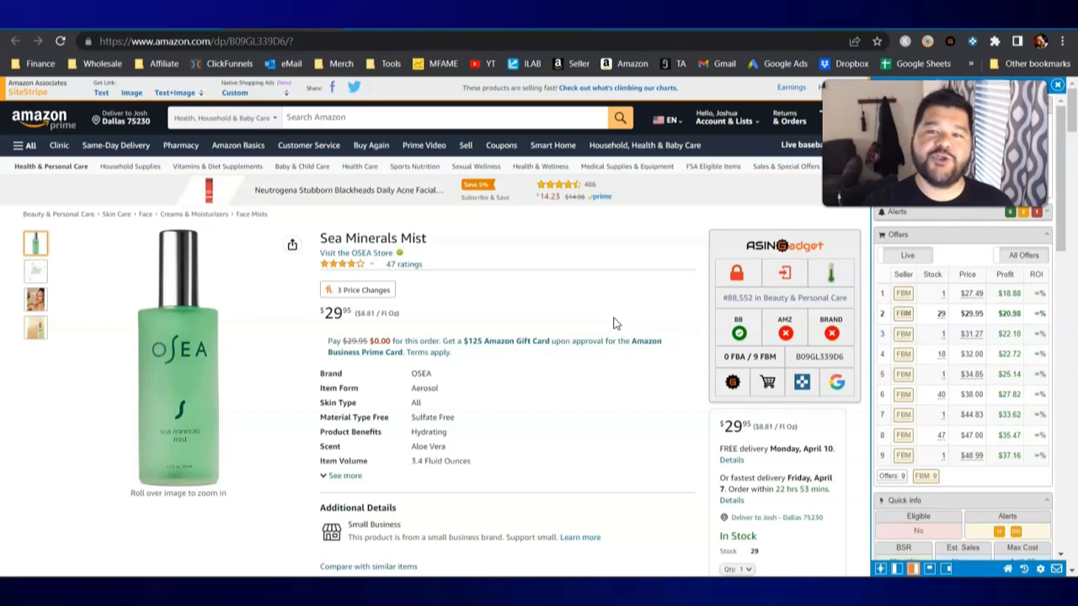
mouse_move(836, 382)
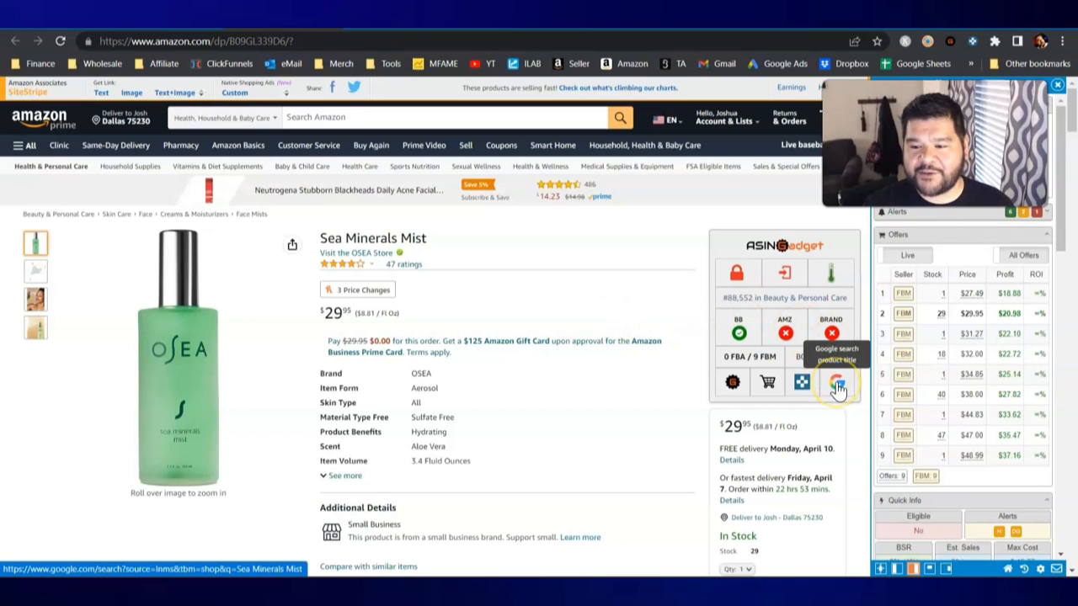
Search Google Shopping for Sea Minerals Mist and page through more sellers in the carousel
left_click(837, 382)
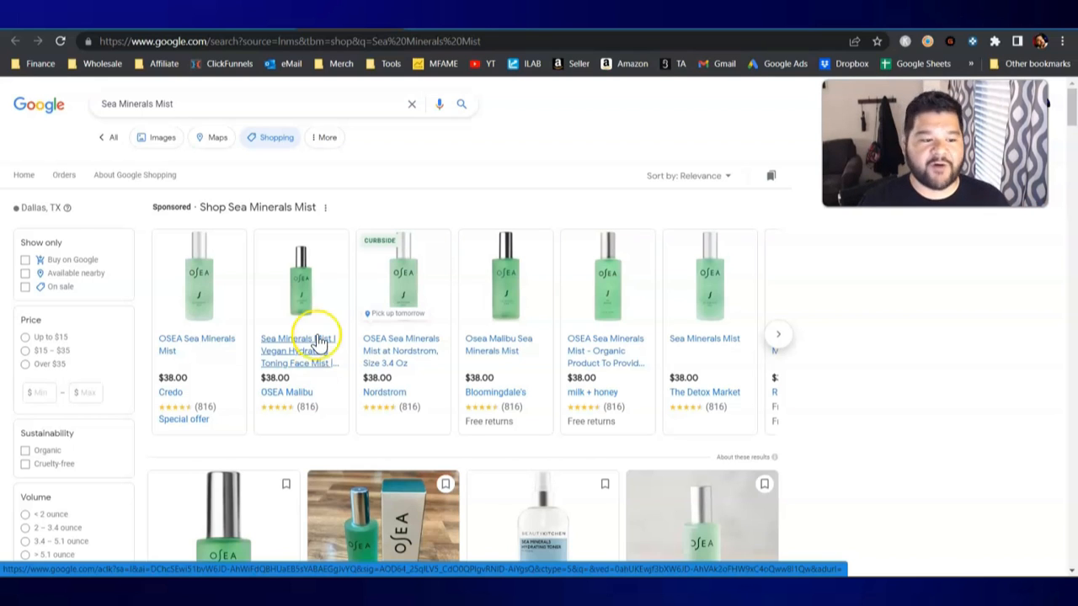
mouse_move(327, 402)
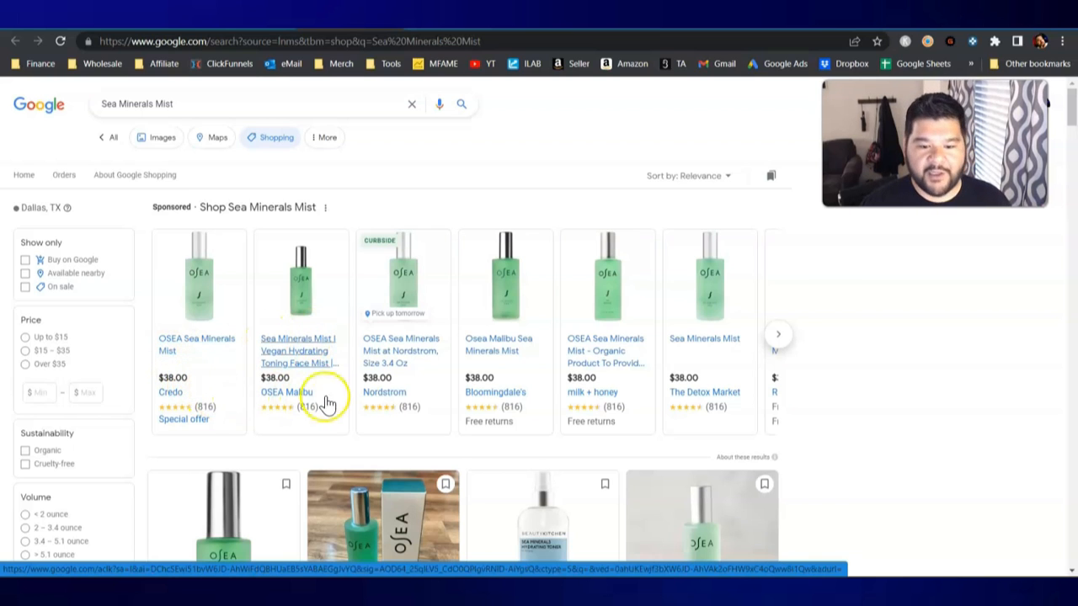
left_click(778, 335)
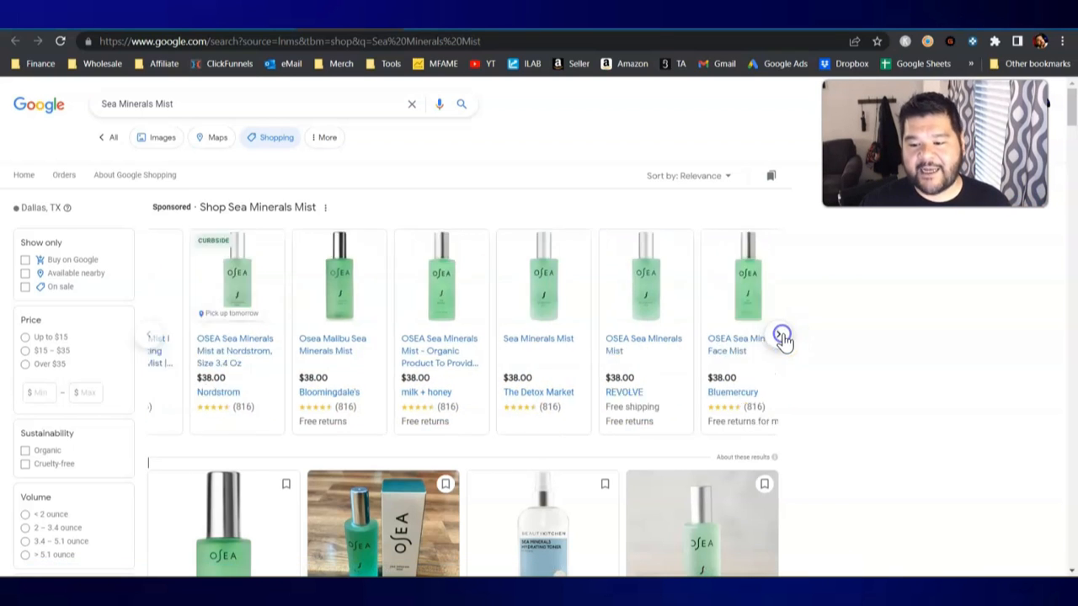
left_click(782, 334)
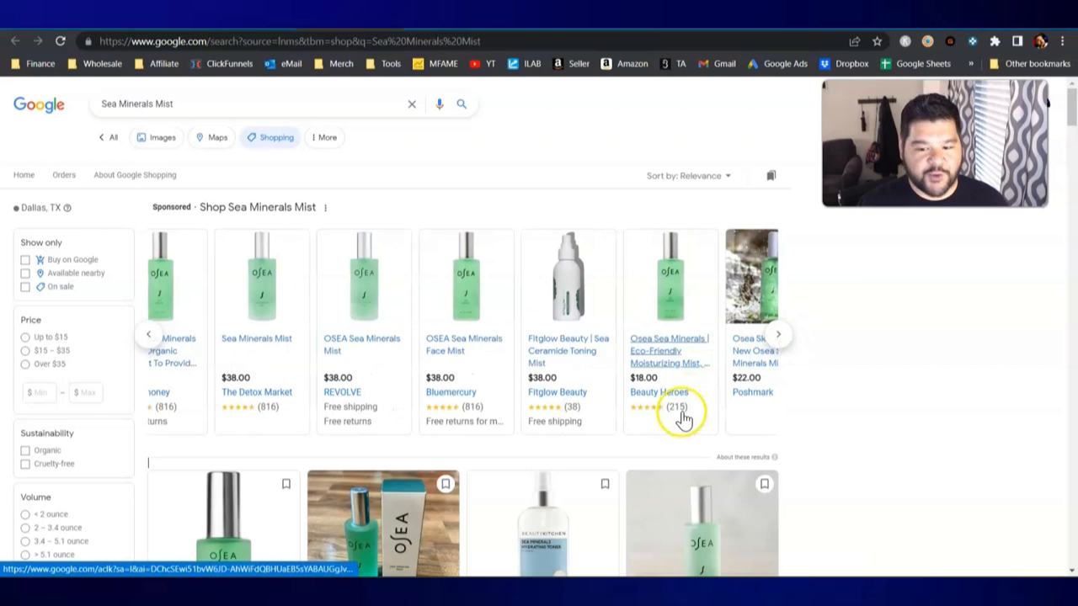
mouse_move(467, 417)
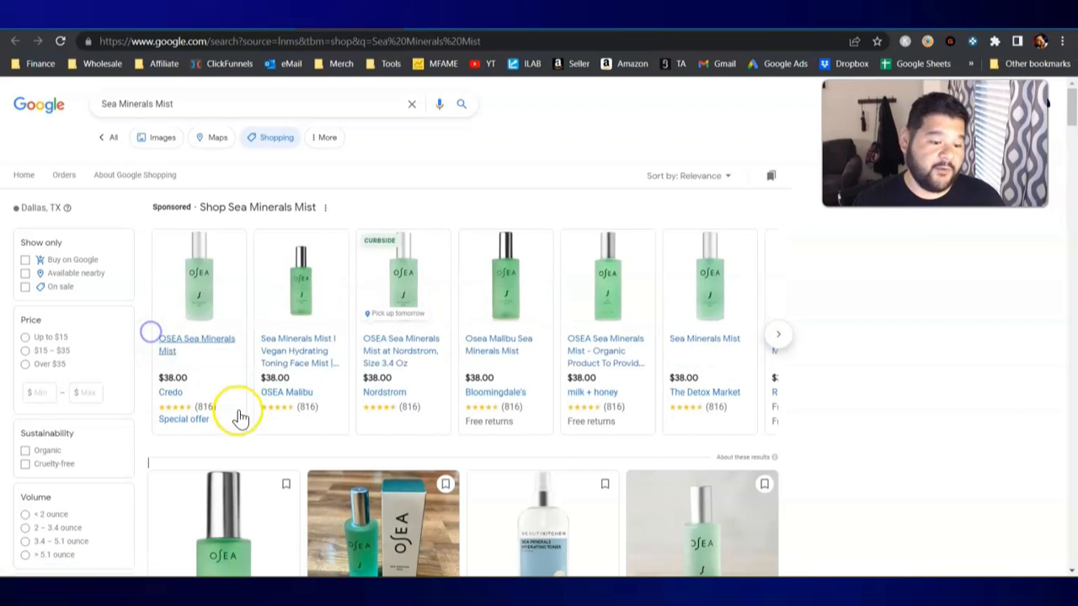
mouse_move(184, 419)
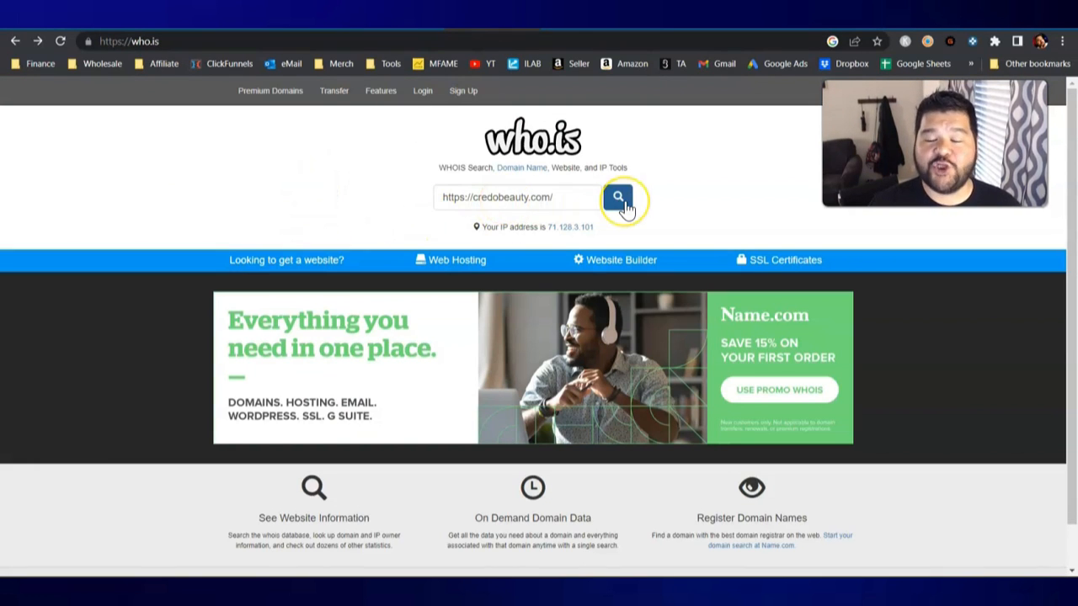
Run a who.is lookup on credobeauty.com and scroll to its 2011 GoDaddy registration
left_click(619, 197)
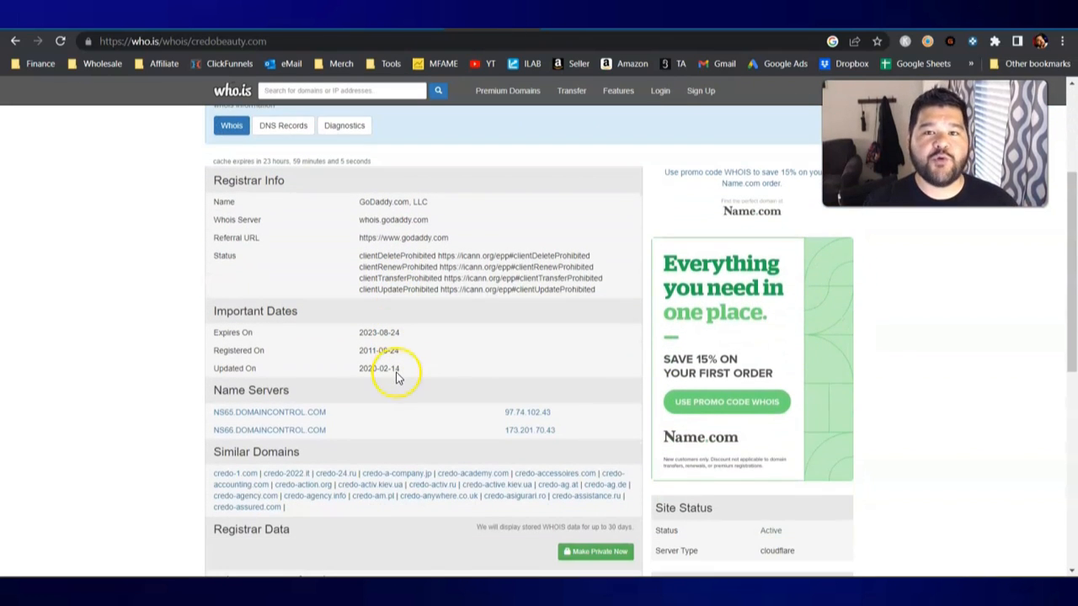
mouse_move(364, 219)
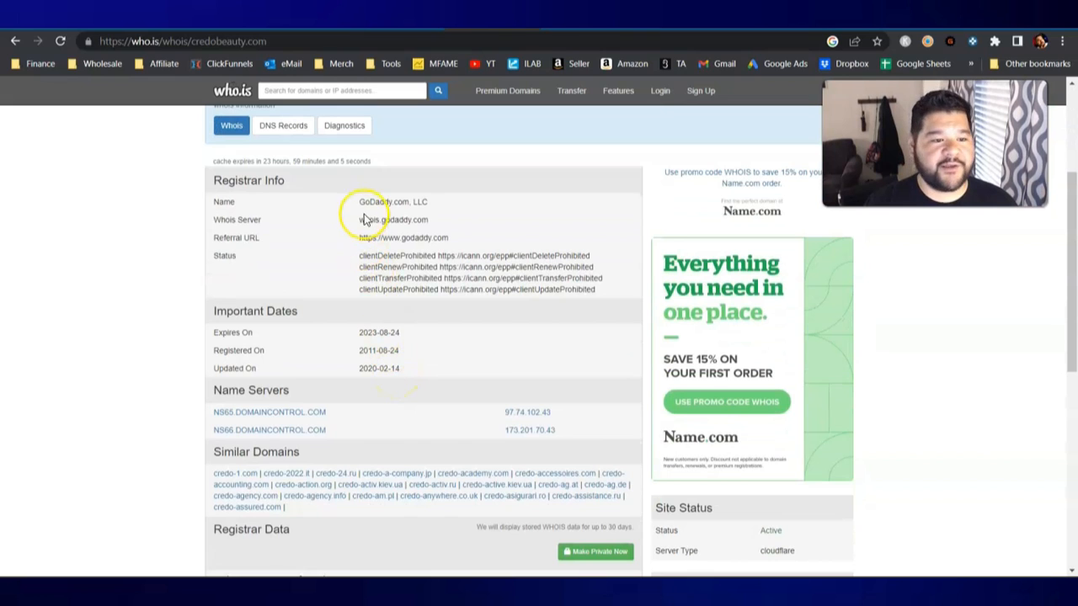
scroll("down", 3)
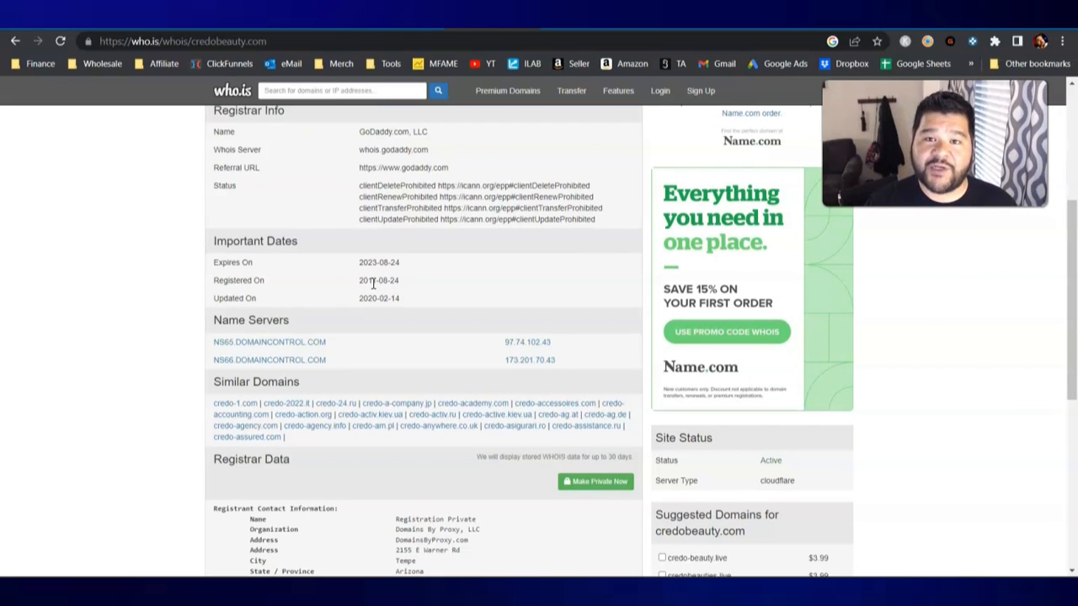
mouse_move(421, 289)
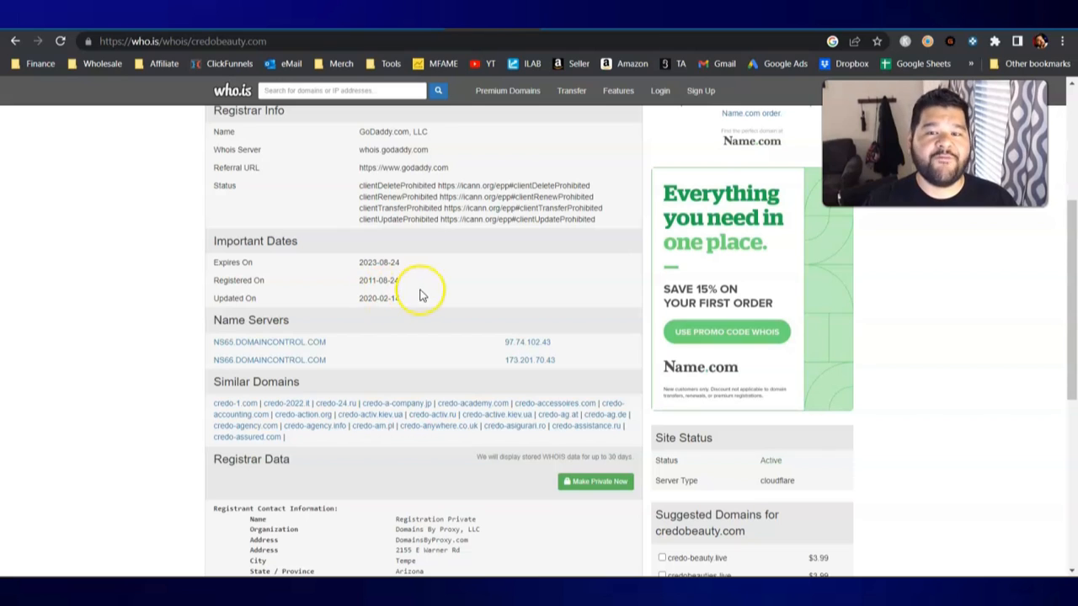
mouse_move(433, 303)
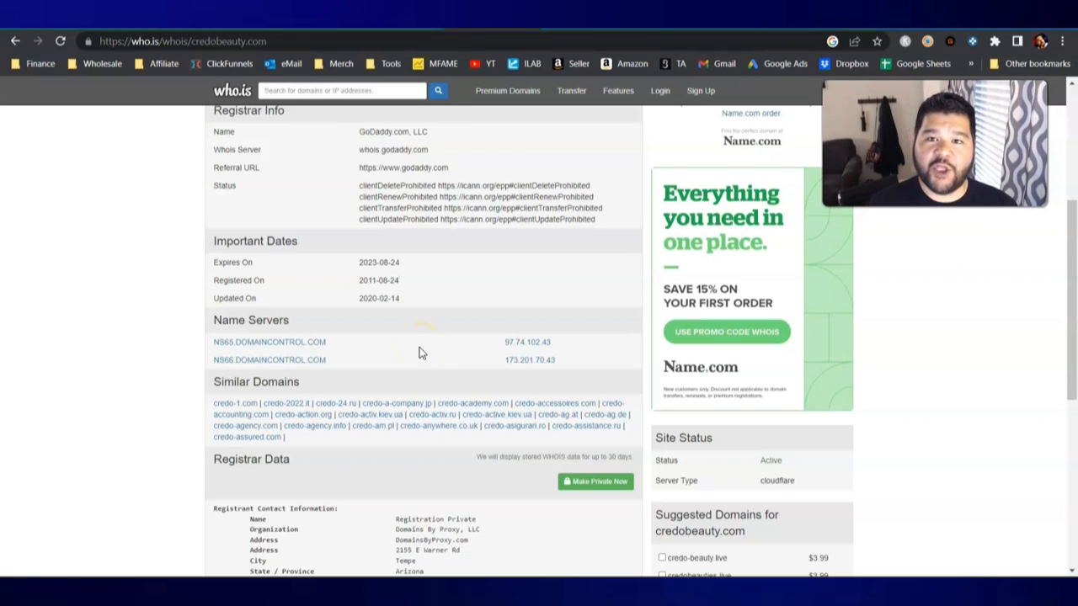
scroll("down", 3)
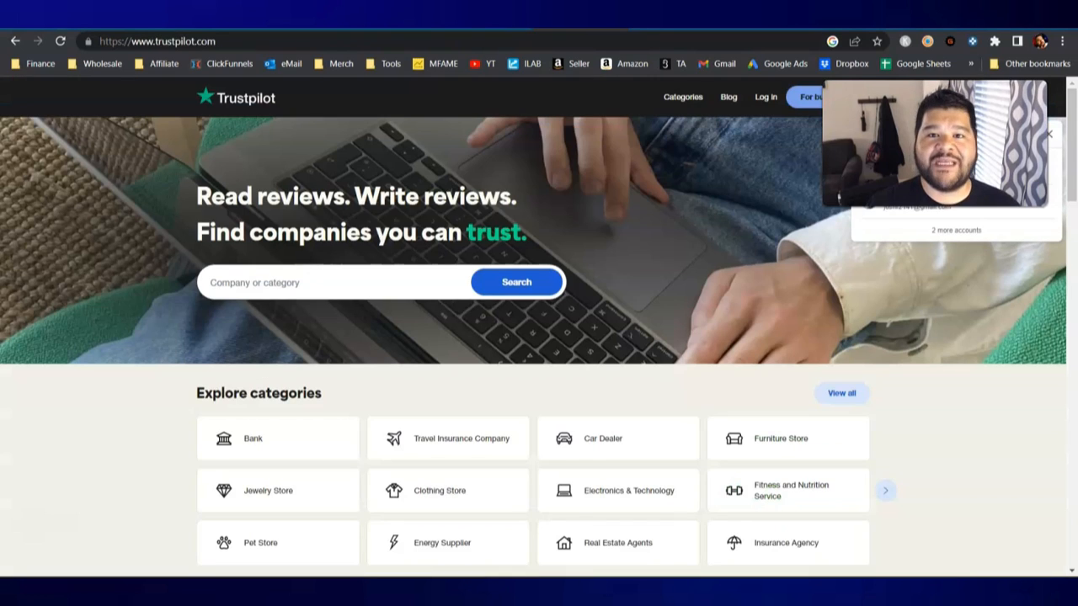
Paste credobeauty.com into Trustpilot's search to reach Credo Beauty's 3.4-rated, 4-review page
right_click(318, 282)
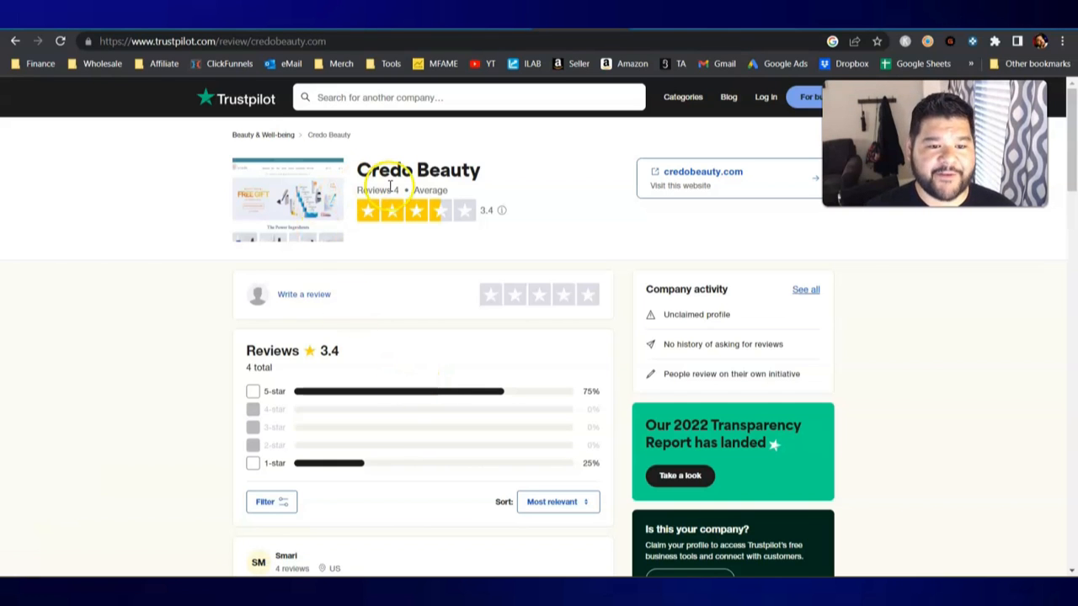
mouse_move(486, 223)
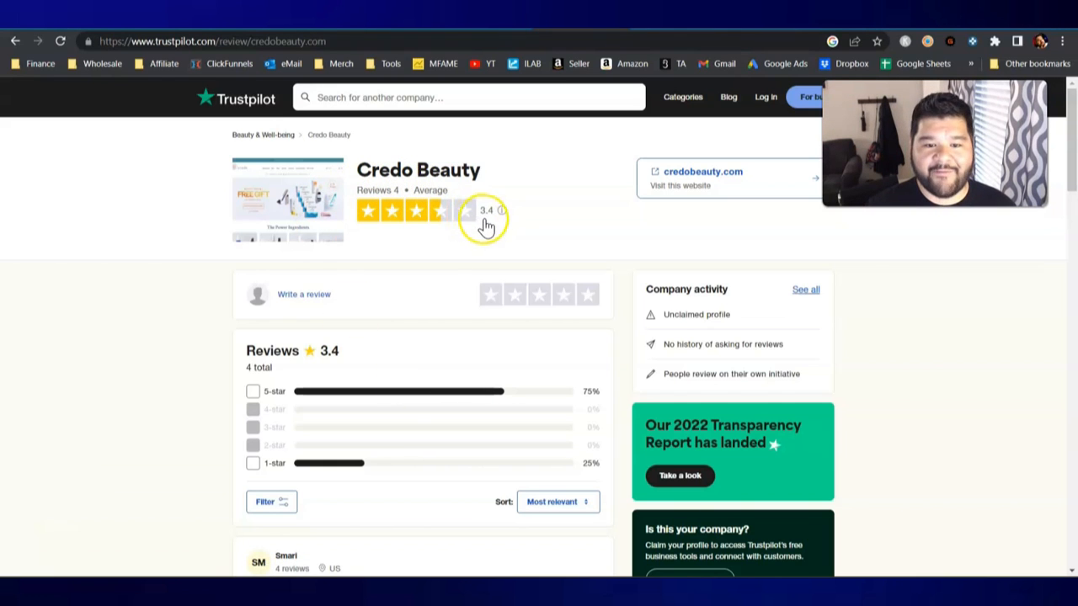
scroll("down", 3)
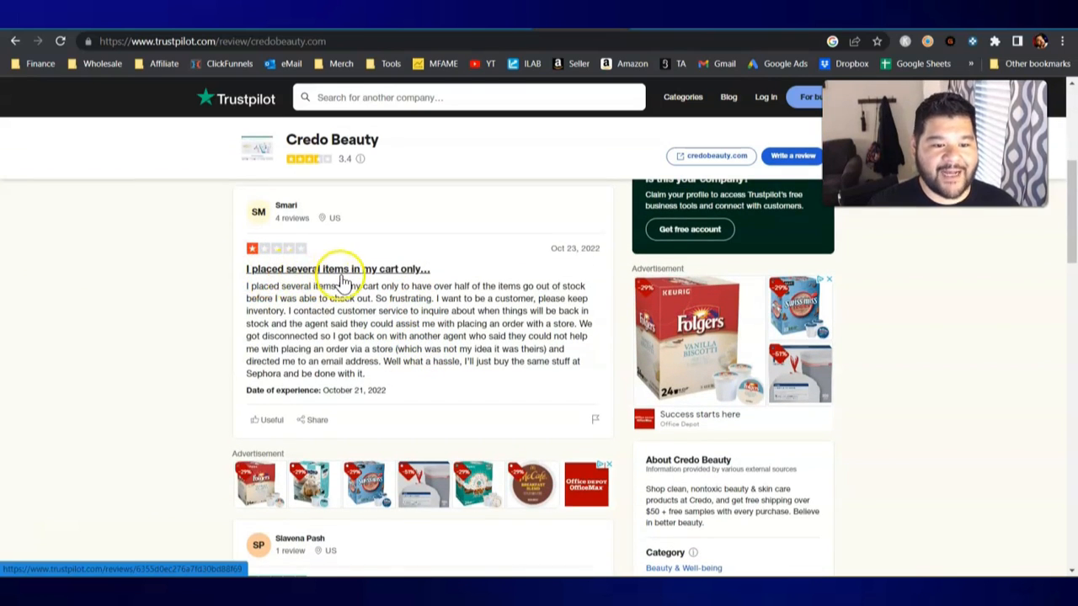
mouse_move(511, 295)
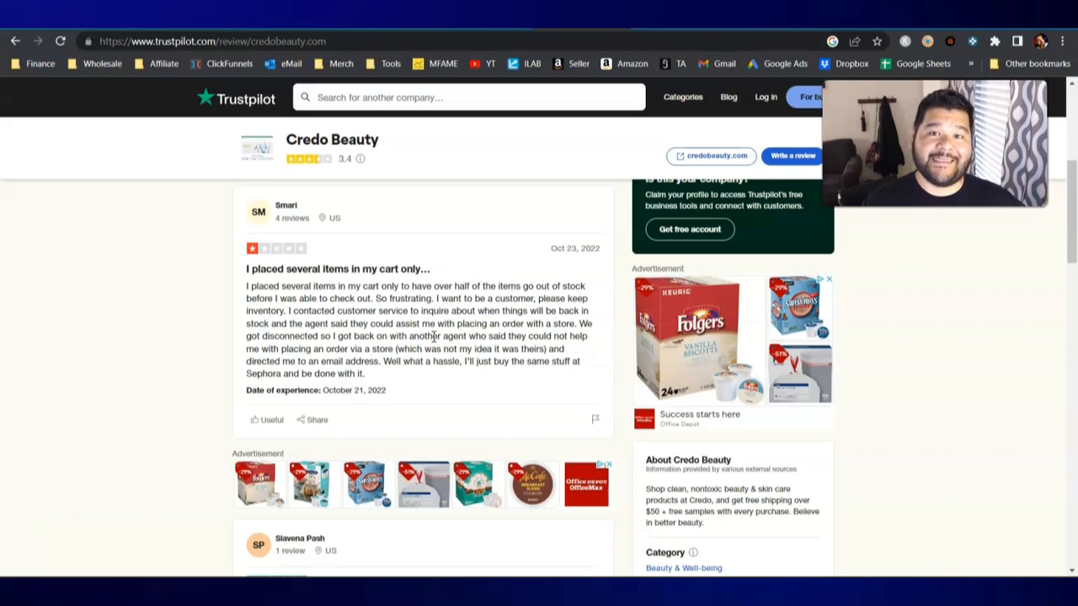
scroll("down", 3)
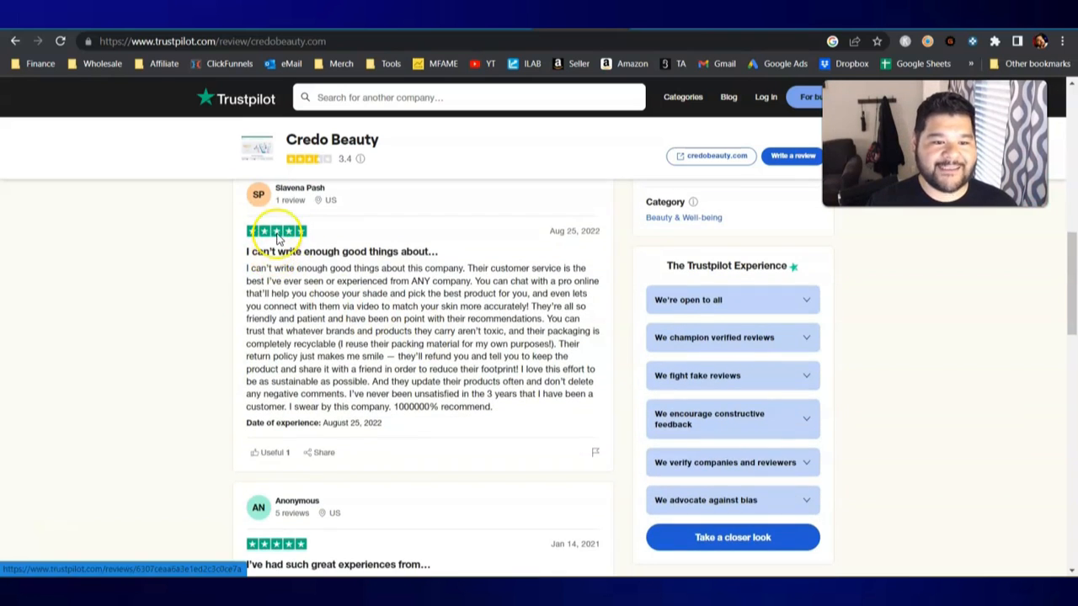
scroll("down", 3)
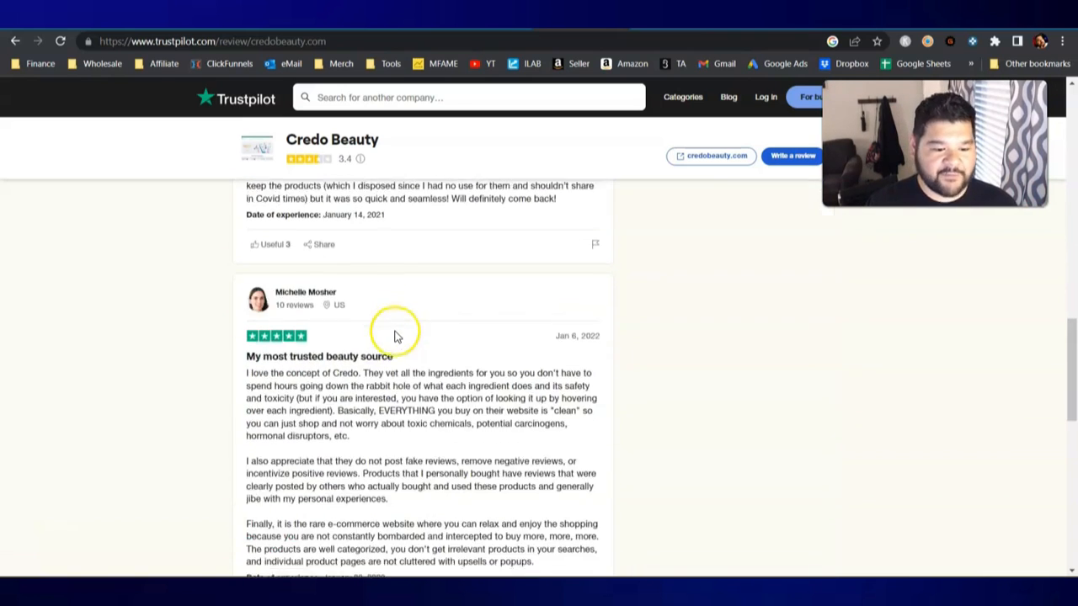
scroll("down", 3)
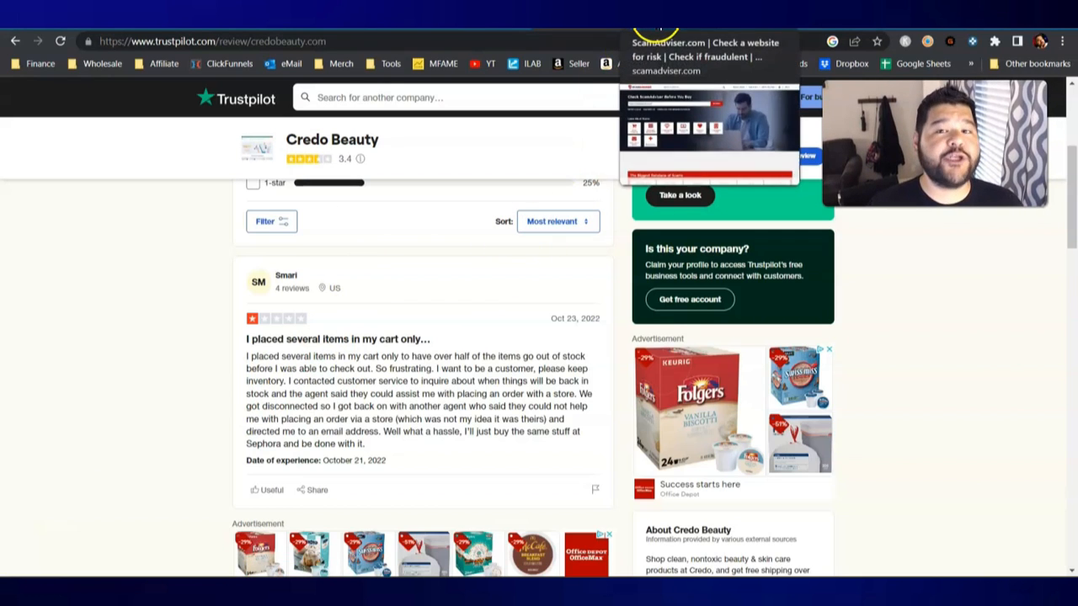
Check credobeauty.com on ScamAdviser and review its 100/100 Trustscore and highlights
left_click(709, 42)
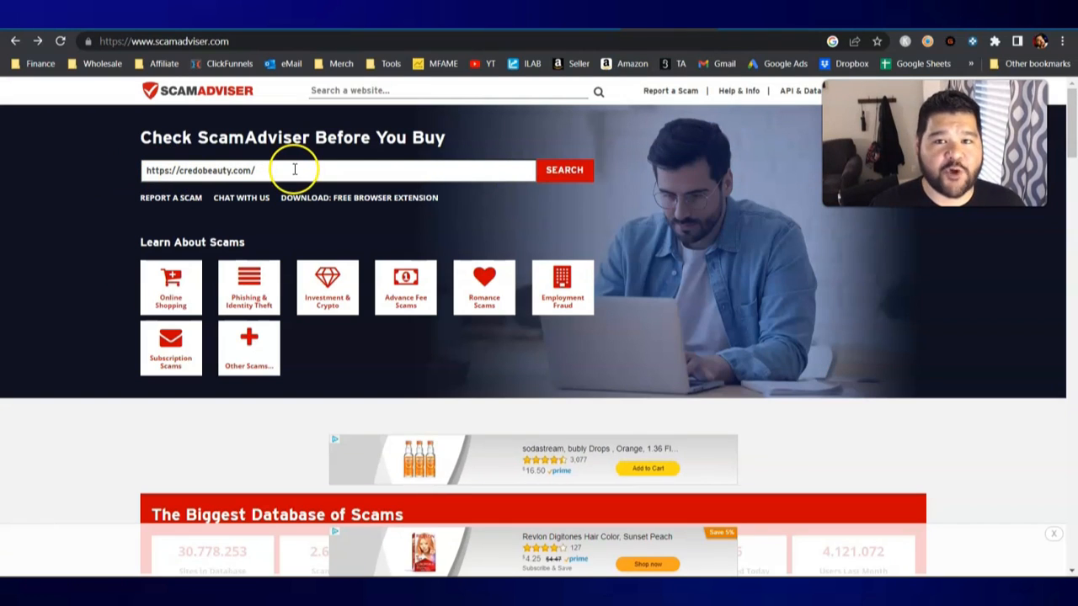
left_click(565, 170)
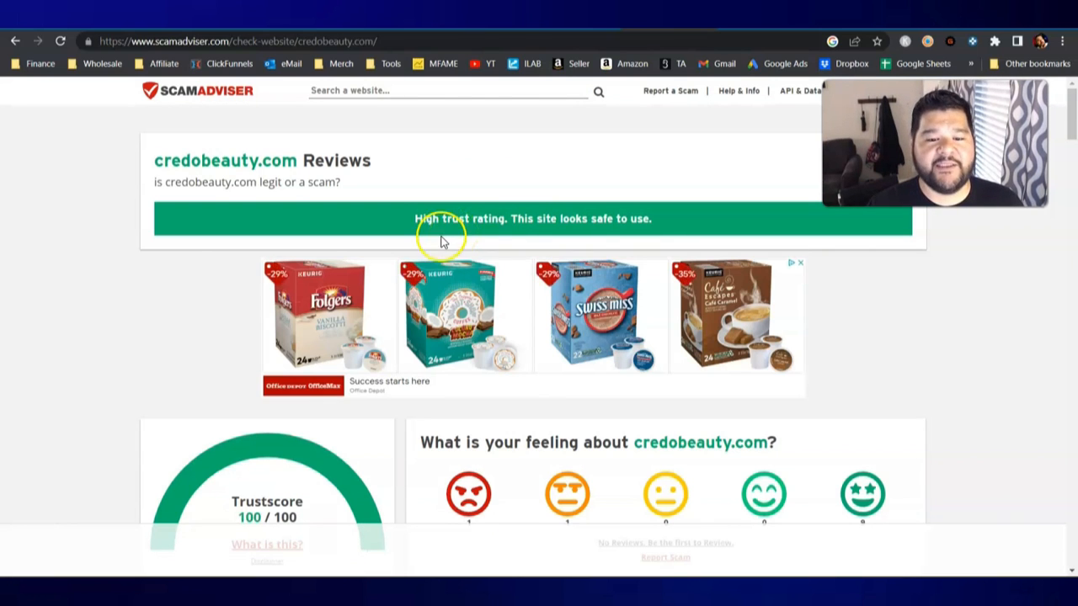
scroll("down", 3)
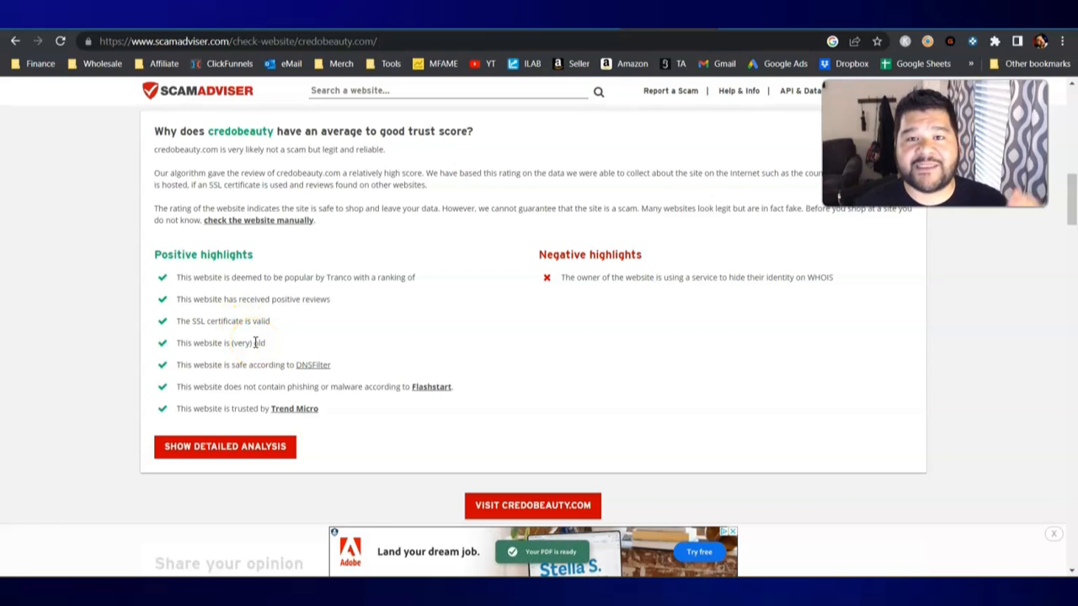
mouse_move(611, 254)
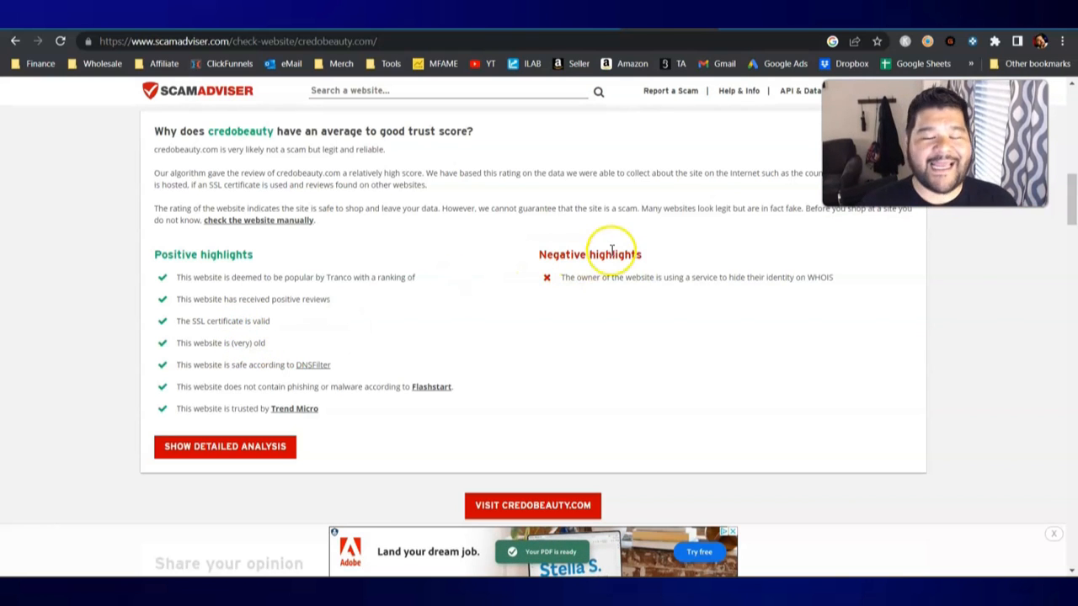
mouse_move(651, 278)
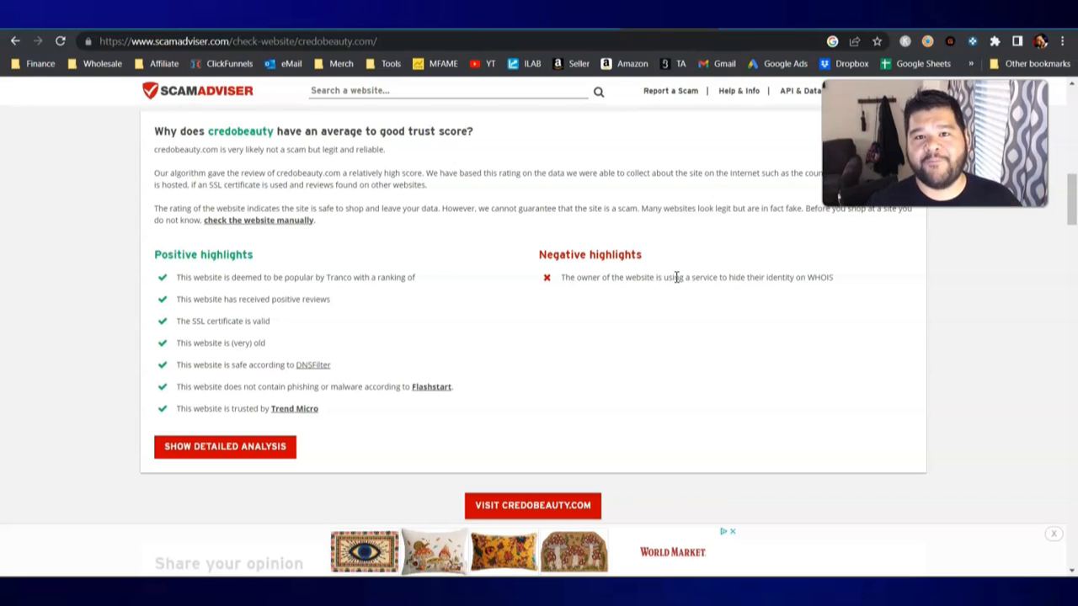
mouse_move(688, 340)
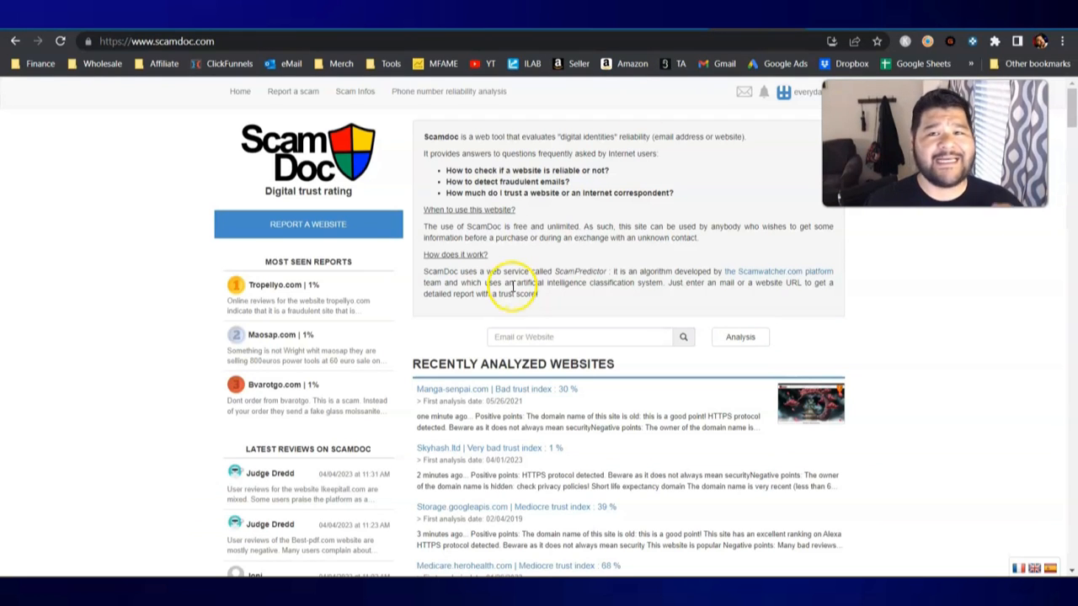
right_click(509, 337)
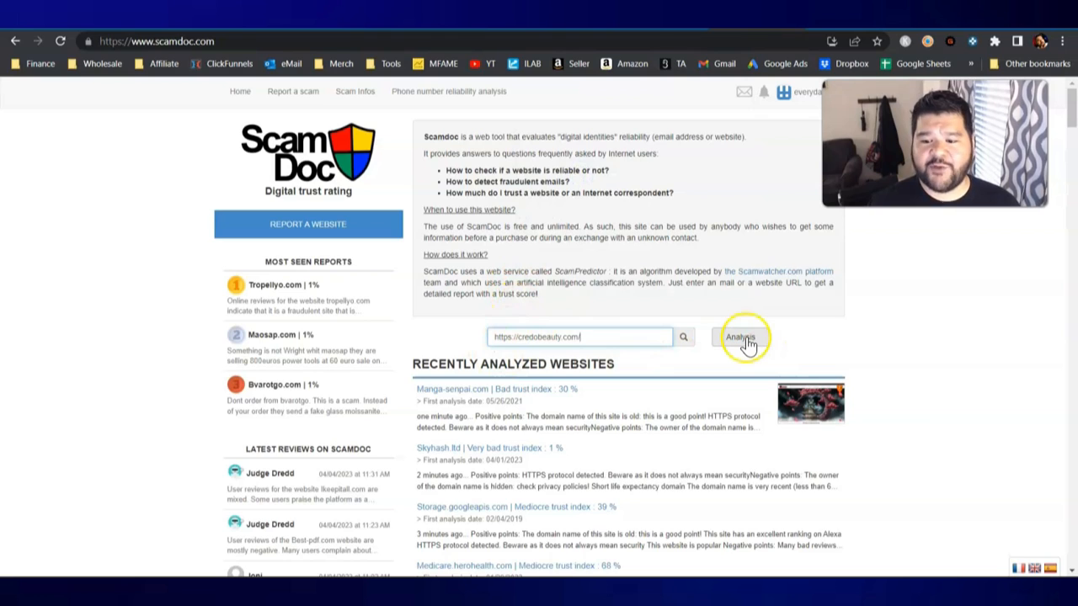
left_click(739, 337)
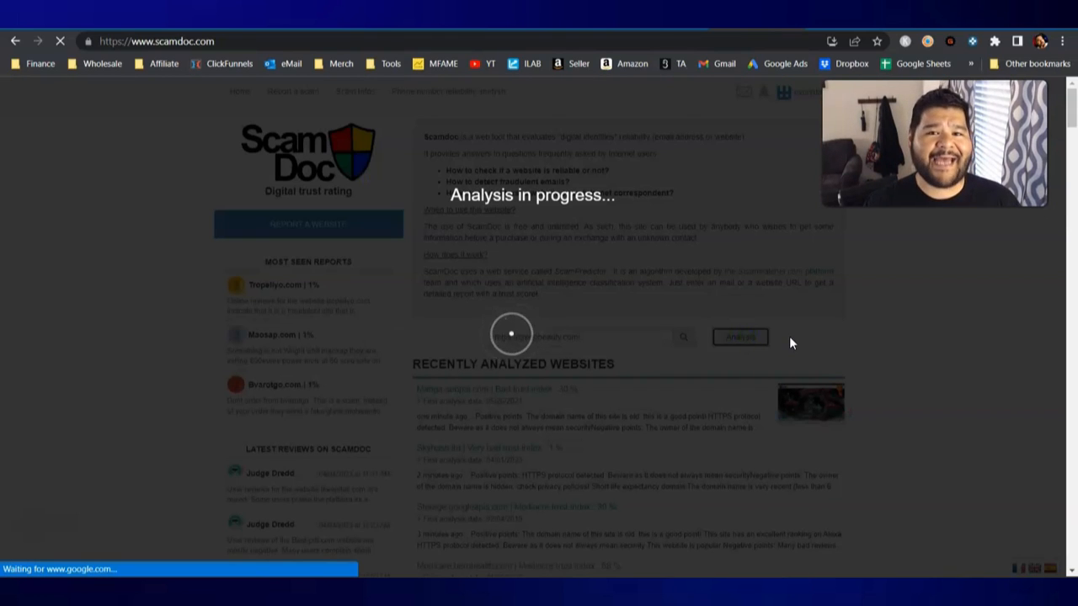
left_click(738, 337)
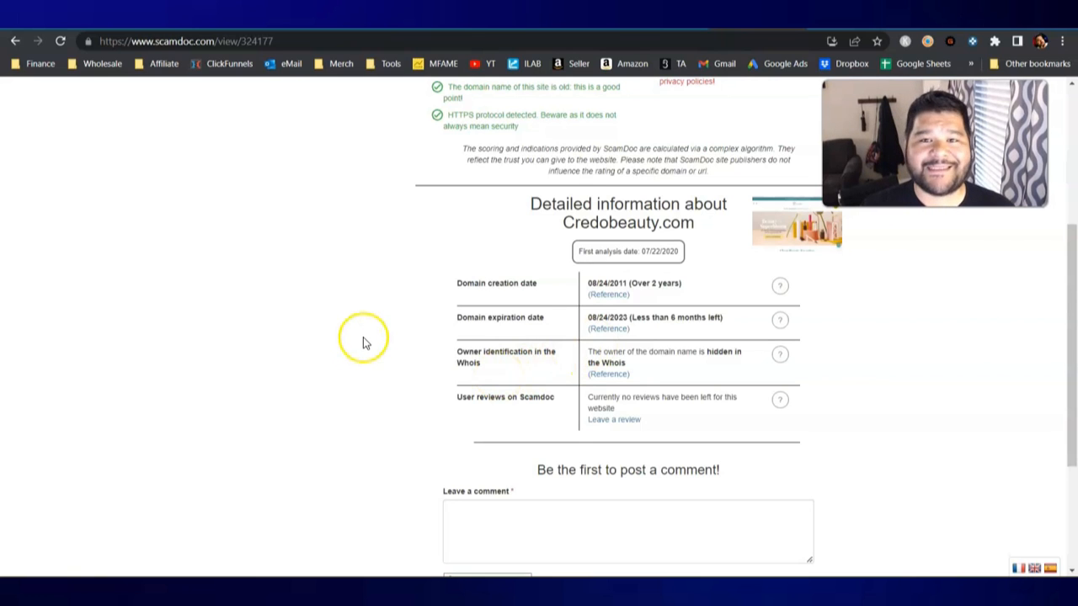
mouse_move(634, 36)
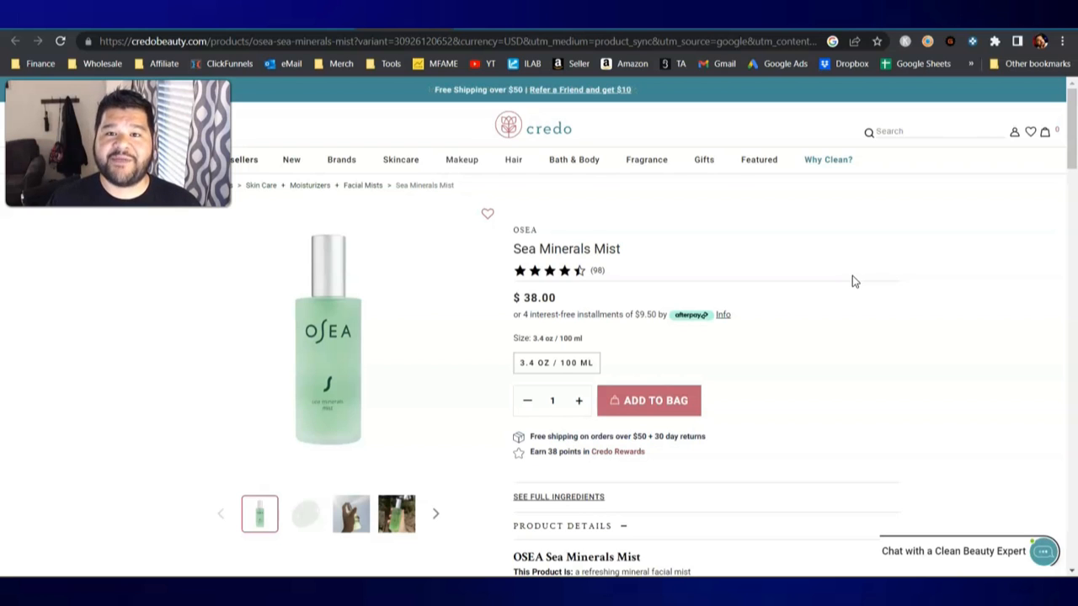
mouse_move(867, 281)
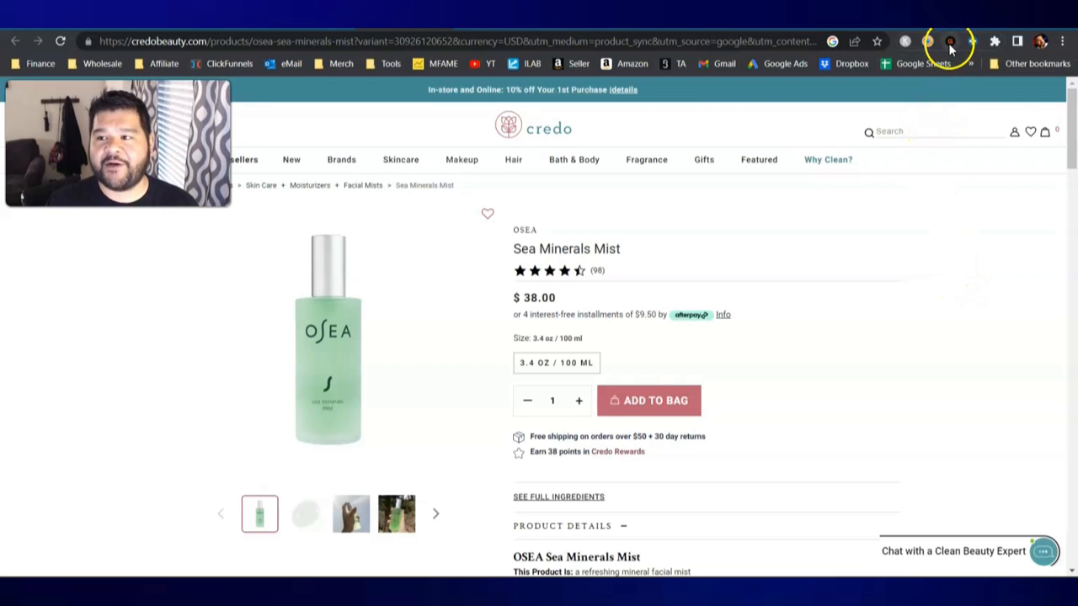
Confirm credobeauty.com's 2011 GoDaddy WHOIS in ASIN Gadget and open The Detox Market's $38.00 listing
left_click(949, 41)
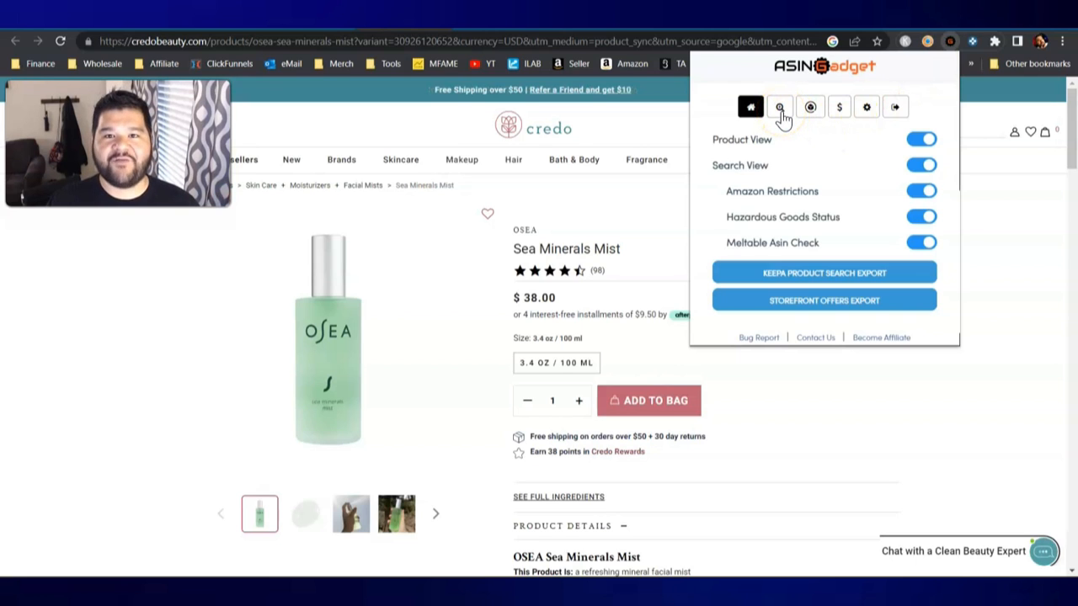
left_click(768, 107)
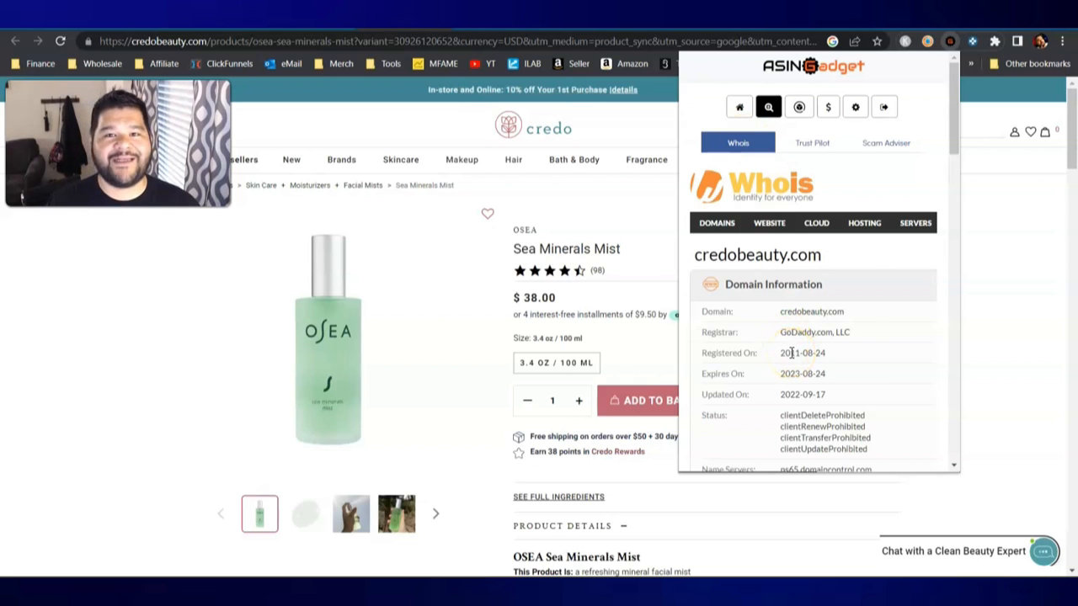
scroll("down", 3)
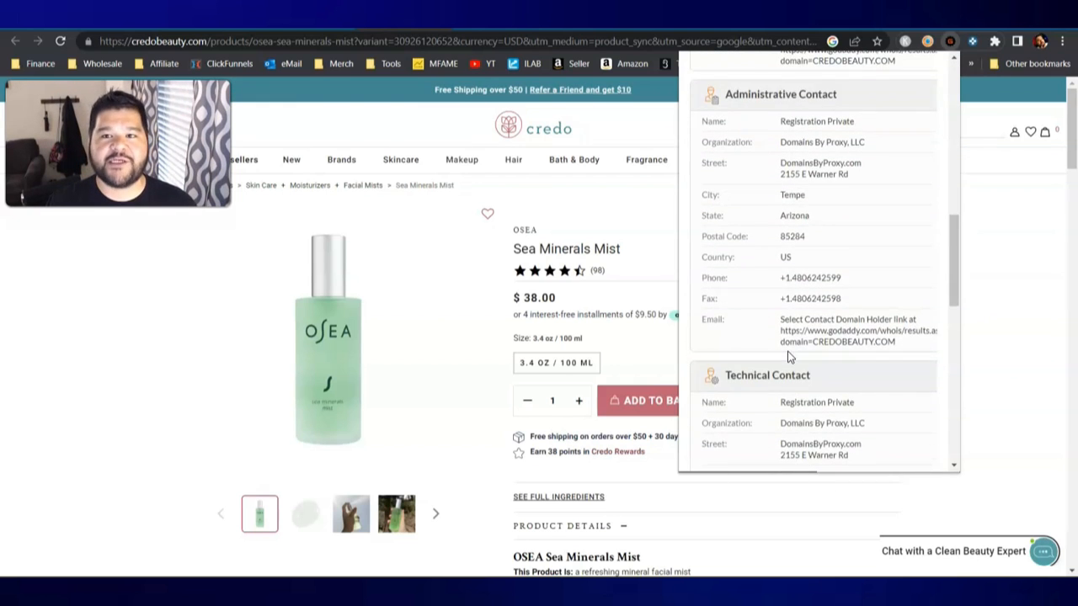
left_click(811, 142)
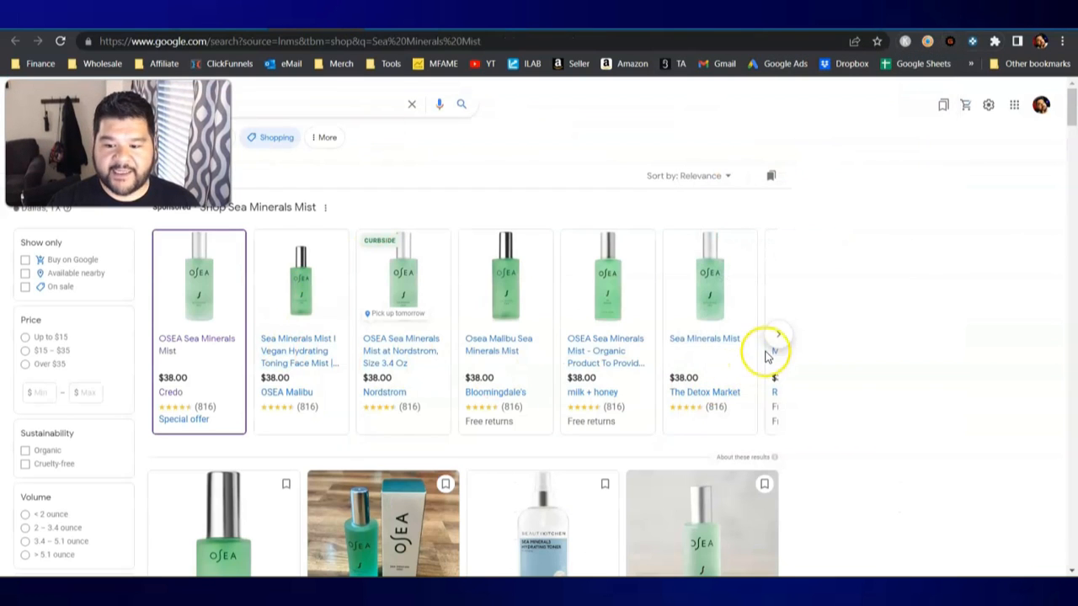
left_click(705, 392)
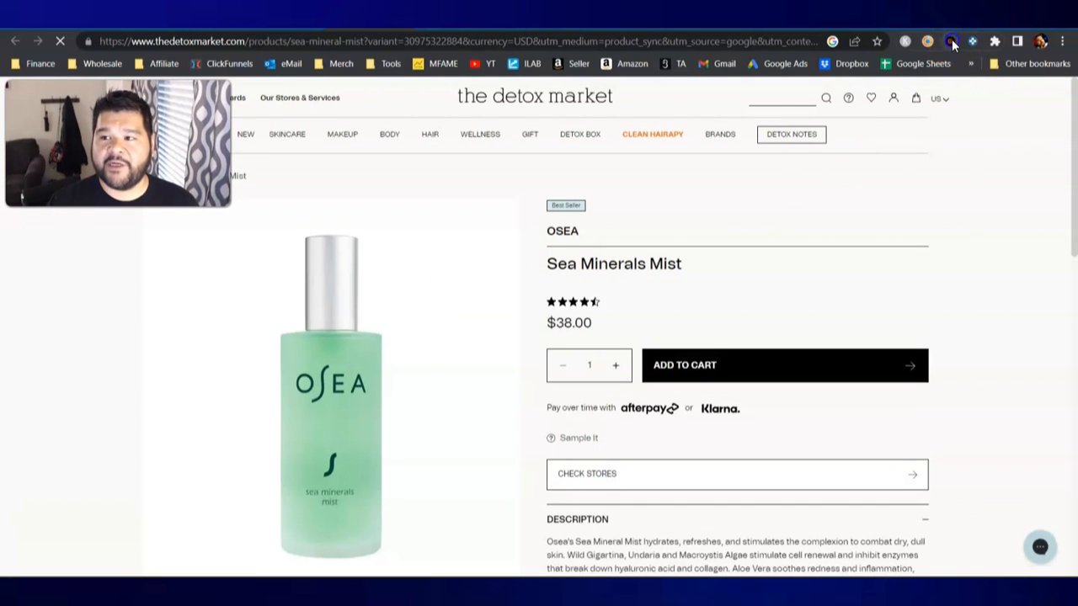
View thedetoxmarket.com's 2010 GoDaddy WHOIS record and scroll its six Trustpilot reviews in ASIN Gadget
left_click(952, 40)
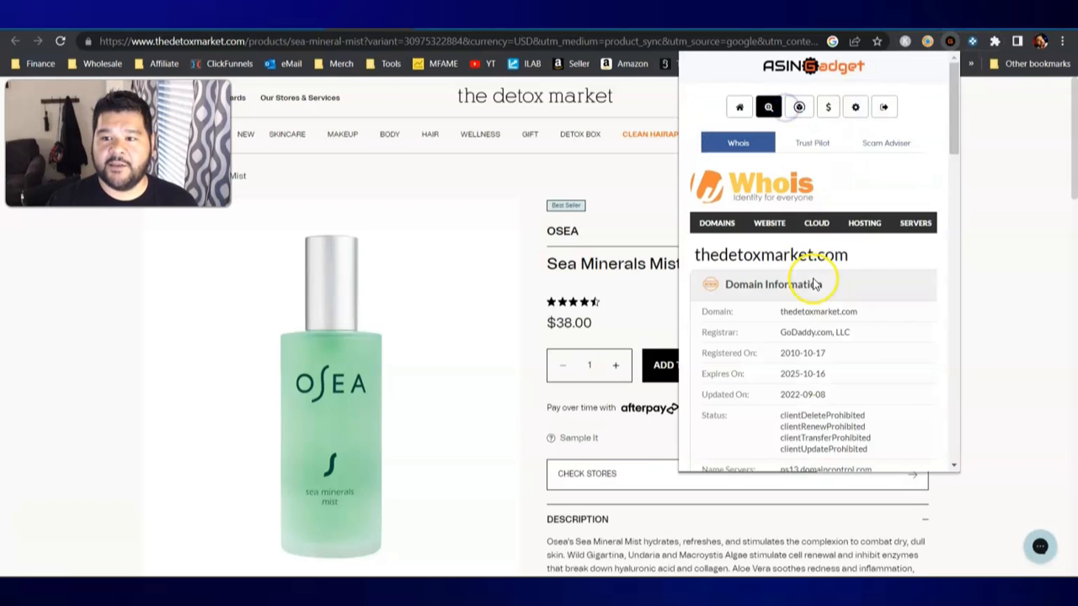
scroll("down", 3)
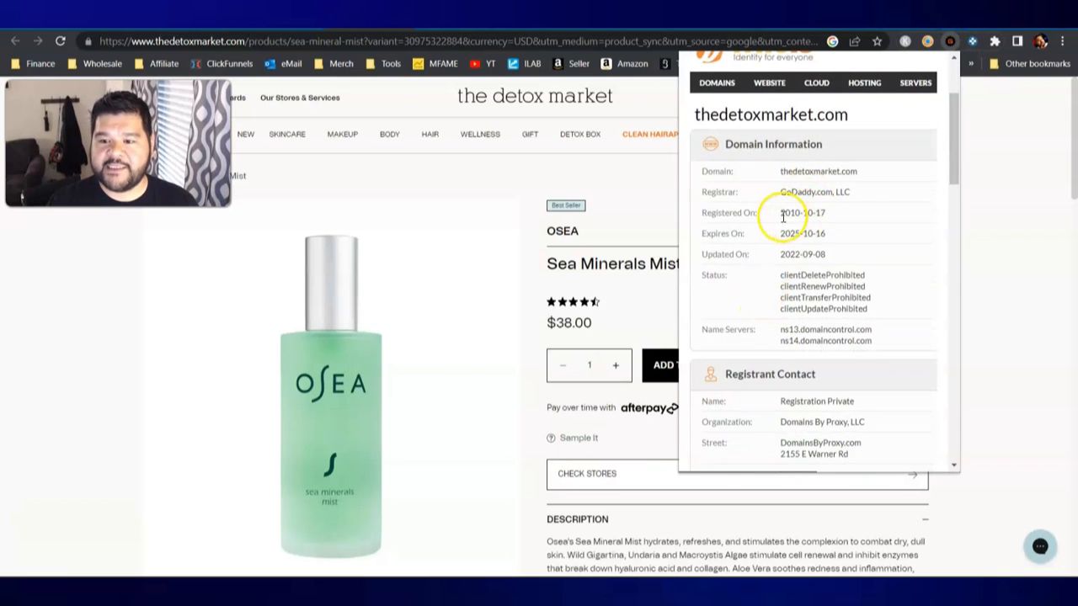
left_click(811, 143)
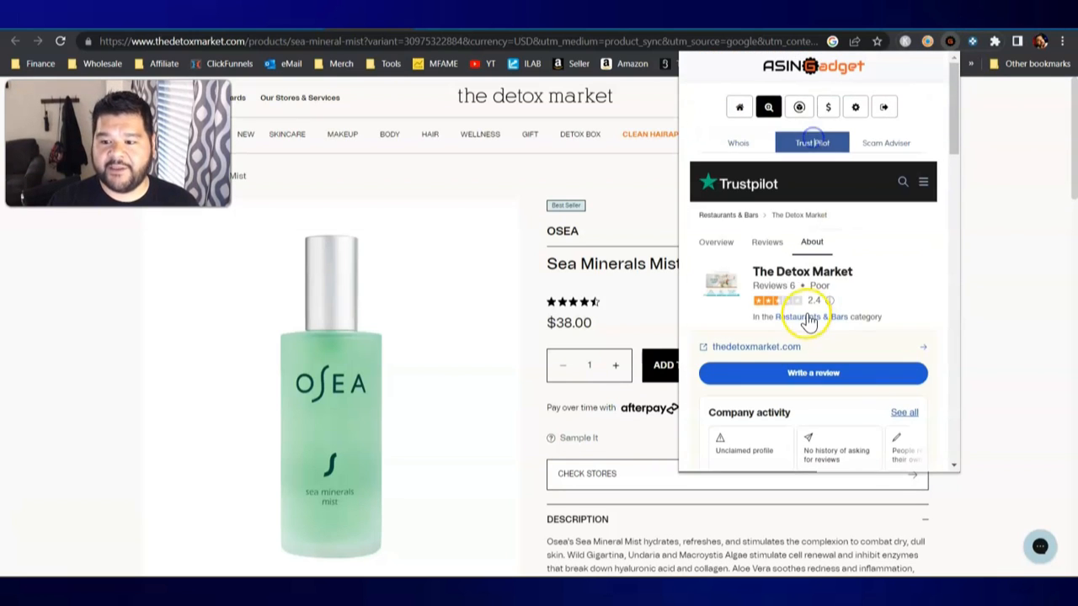
scroll("down", 3)
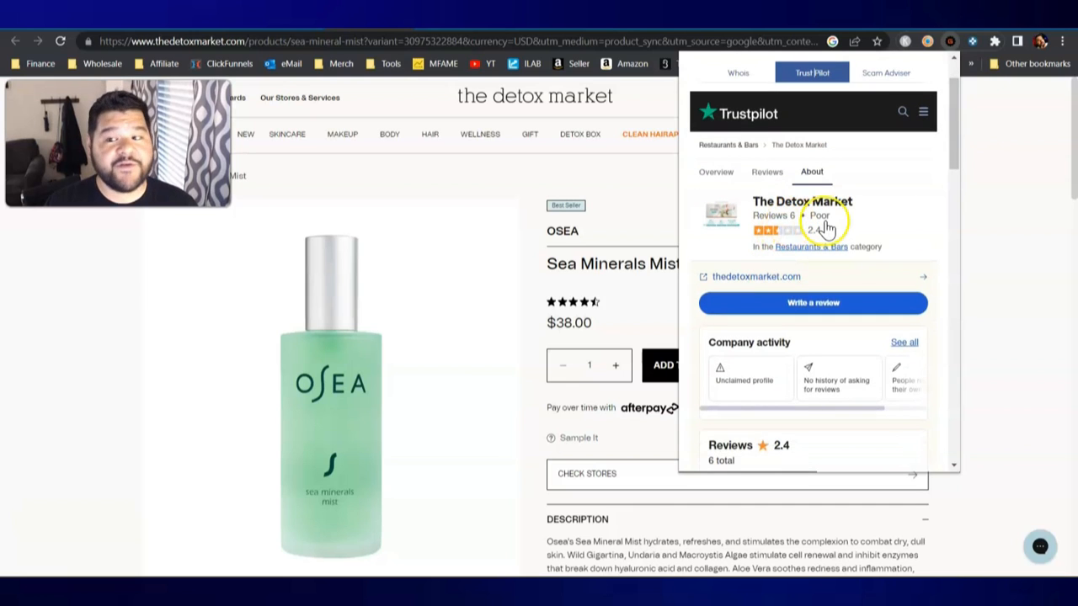
scroll("down", 3)
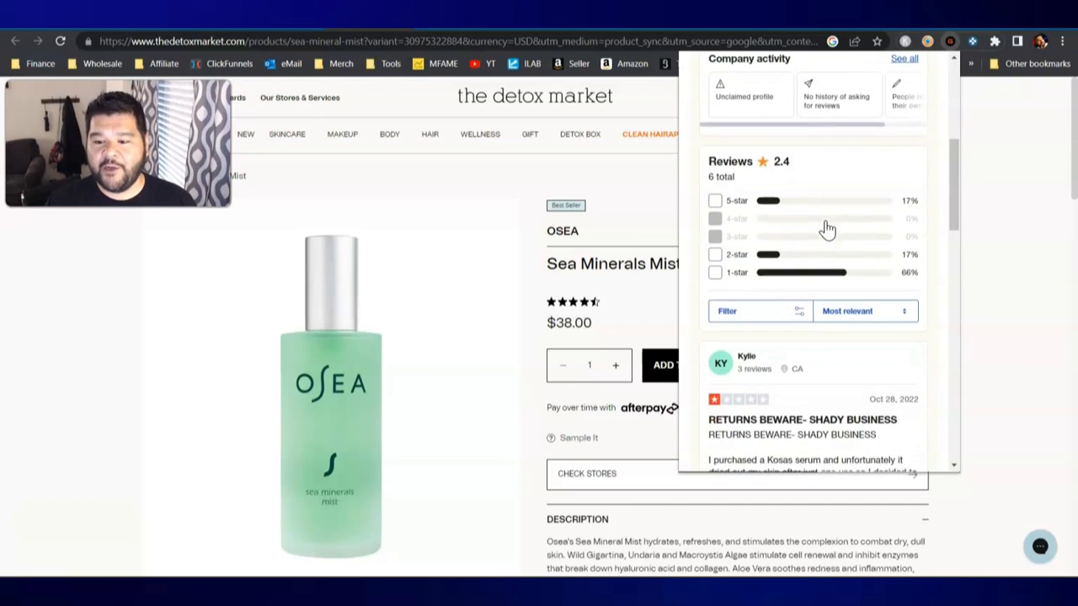
scroll("down", 3)
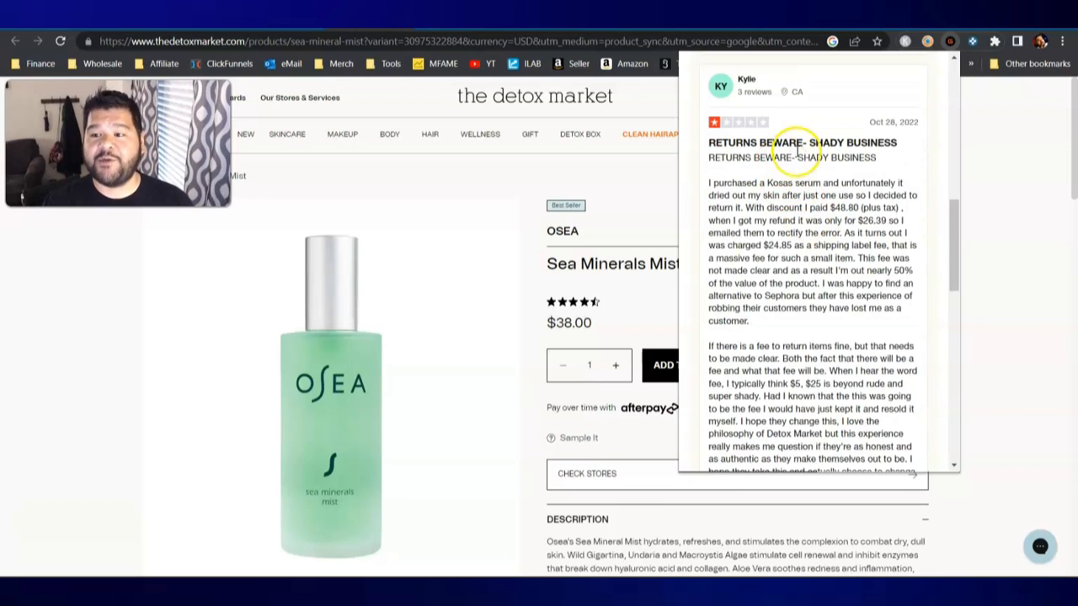
scroll("down", 3)
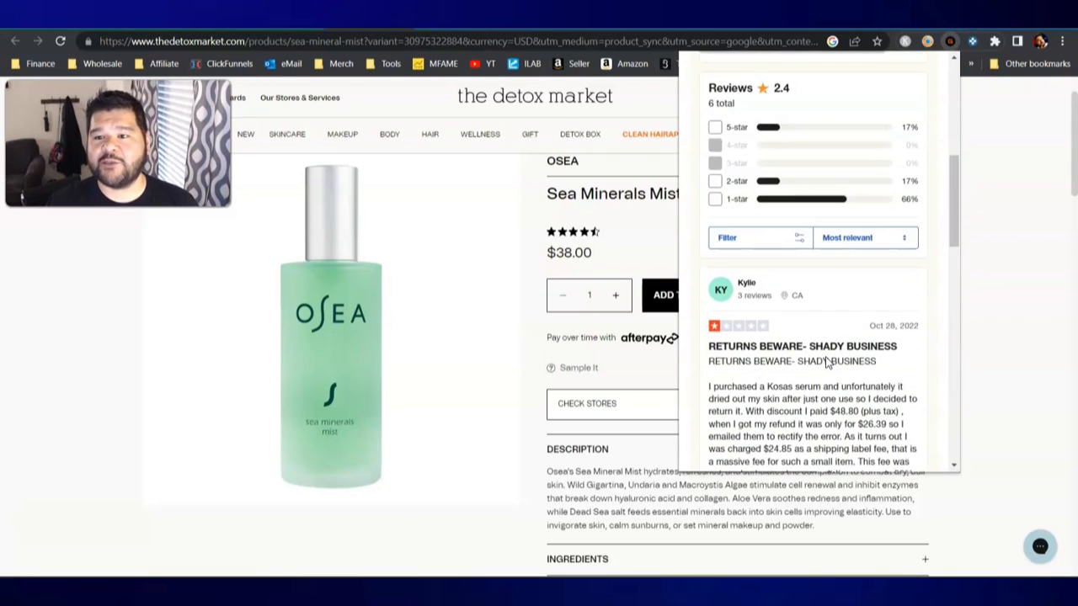
See thedetoxmarket.com's high ScamAdviser rating, mark its 2025 expiry, and revisit its 66% one-star Trustpilot reviews
left_click(885, 142)
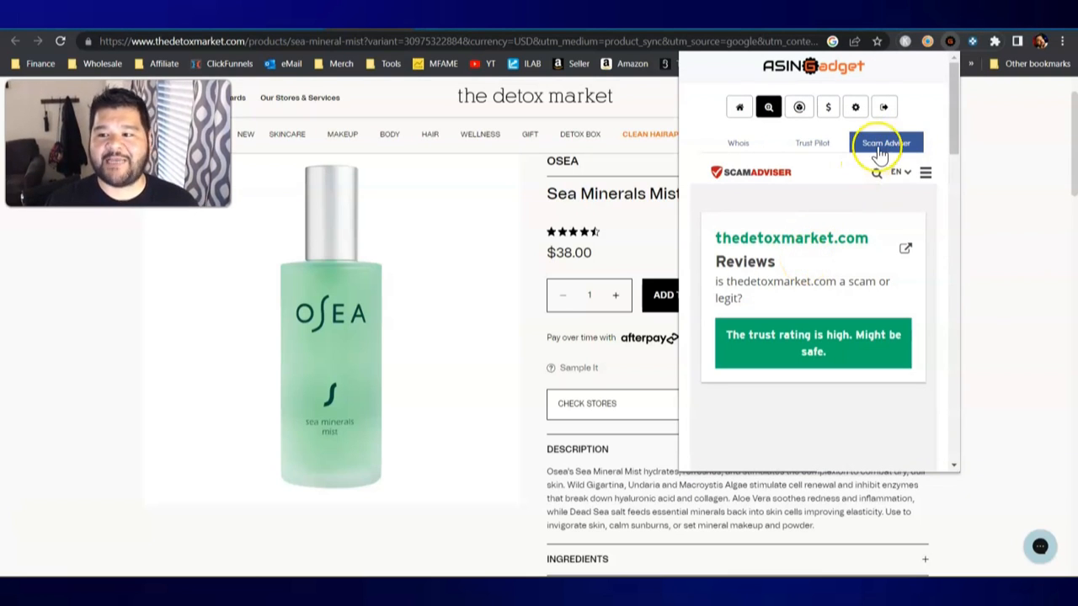
left_click(737, 143)
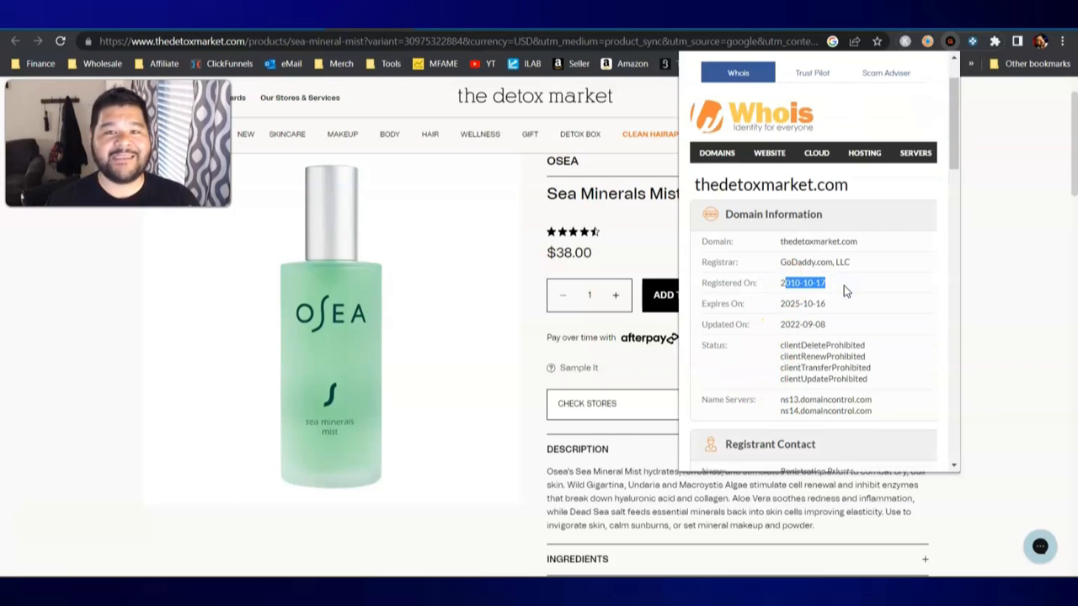
left_click(802, 303)
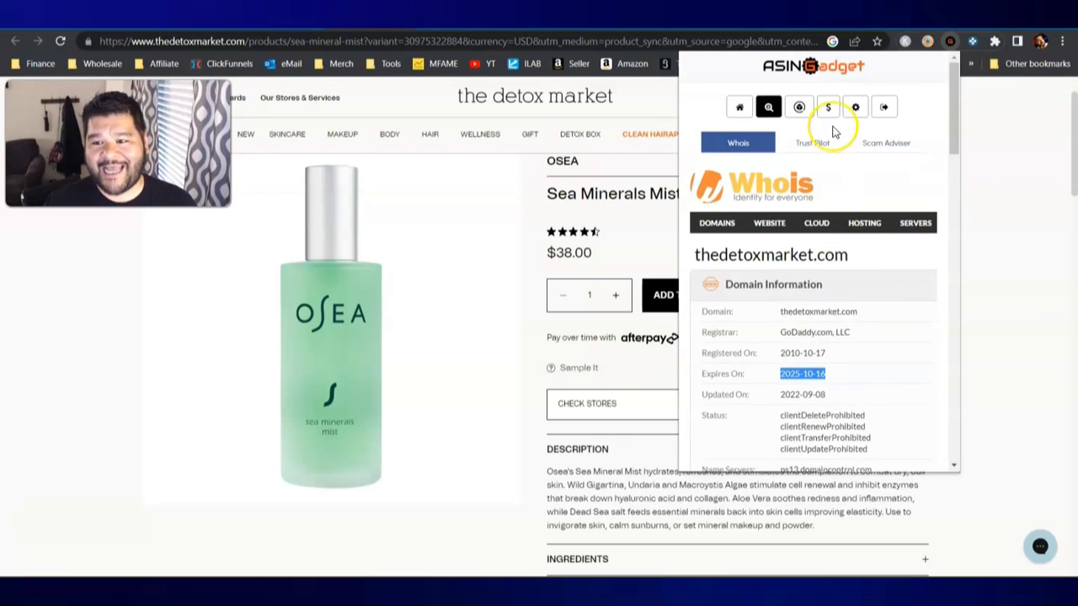
left_click(814, 142)
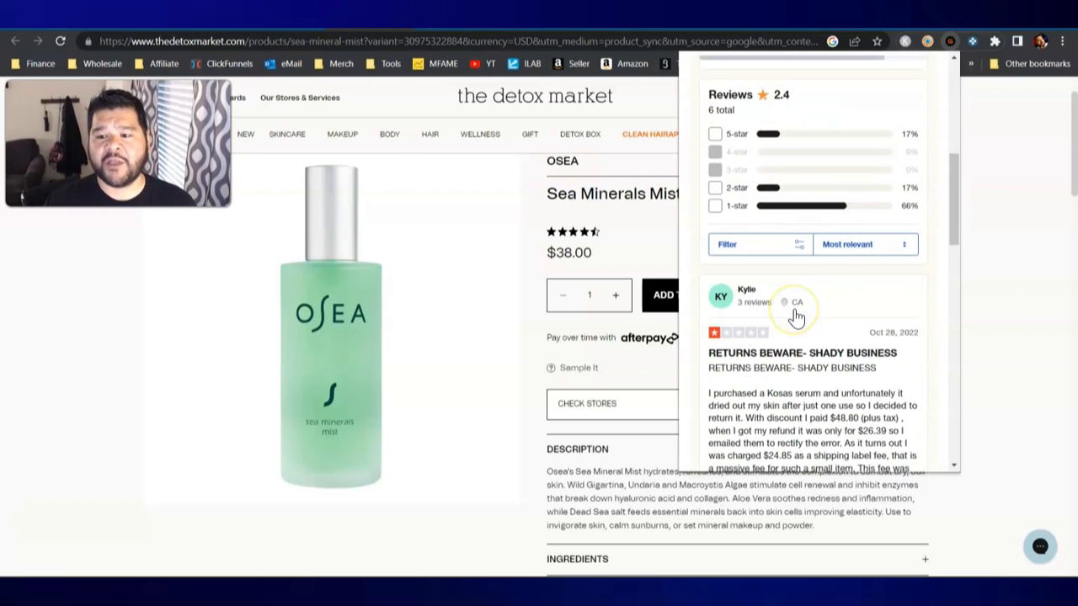